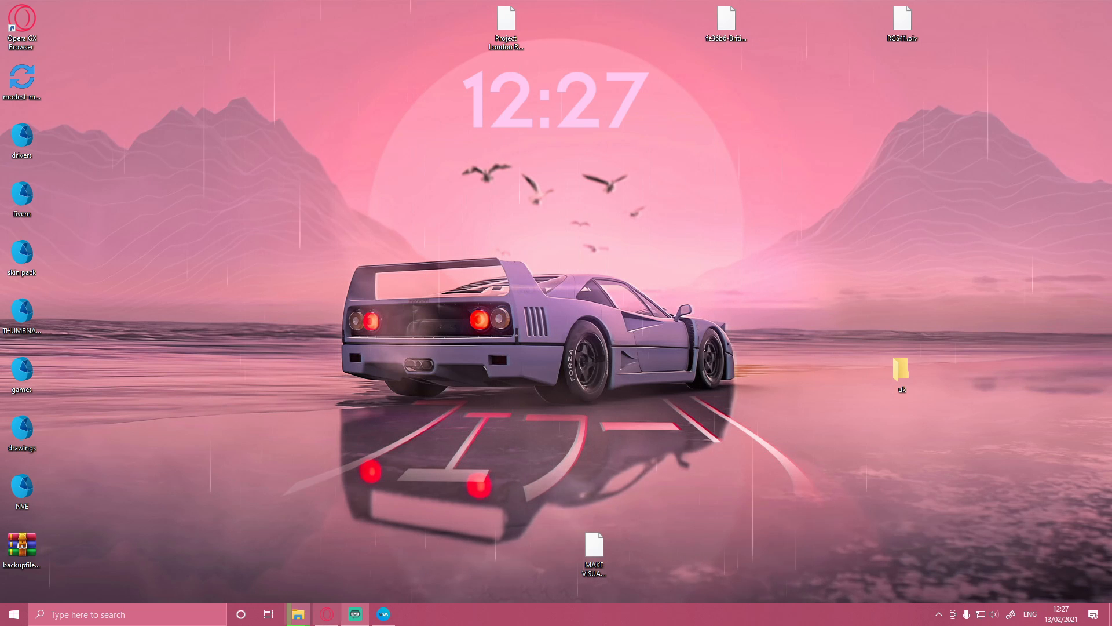
Bring up the EUPFR Ultimate Edition 1.1 file page and scroll through its features and install notes
click(327, 614)
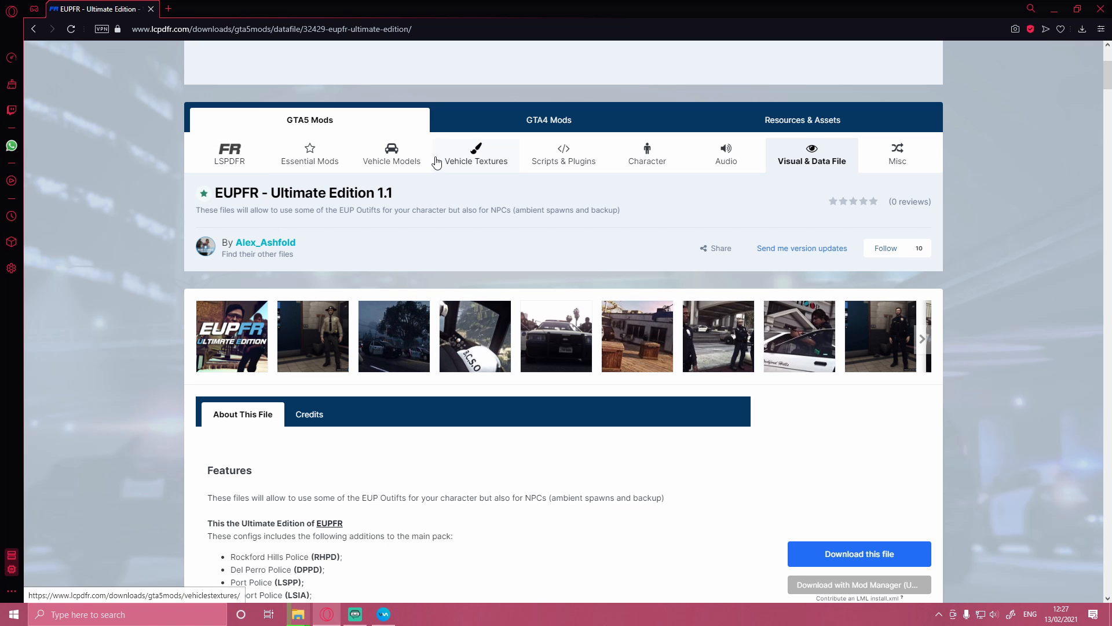
scroll(down, 3)
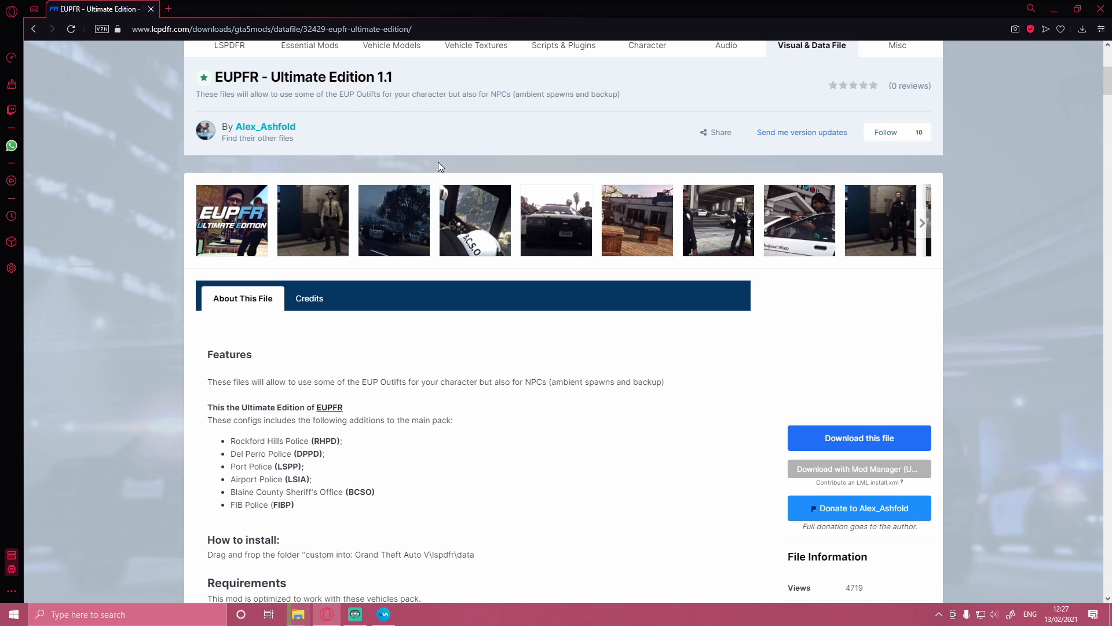
scroll(down, 3)
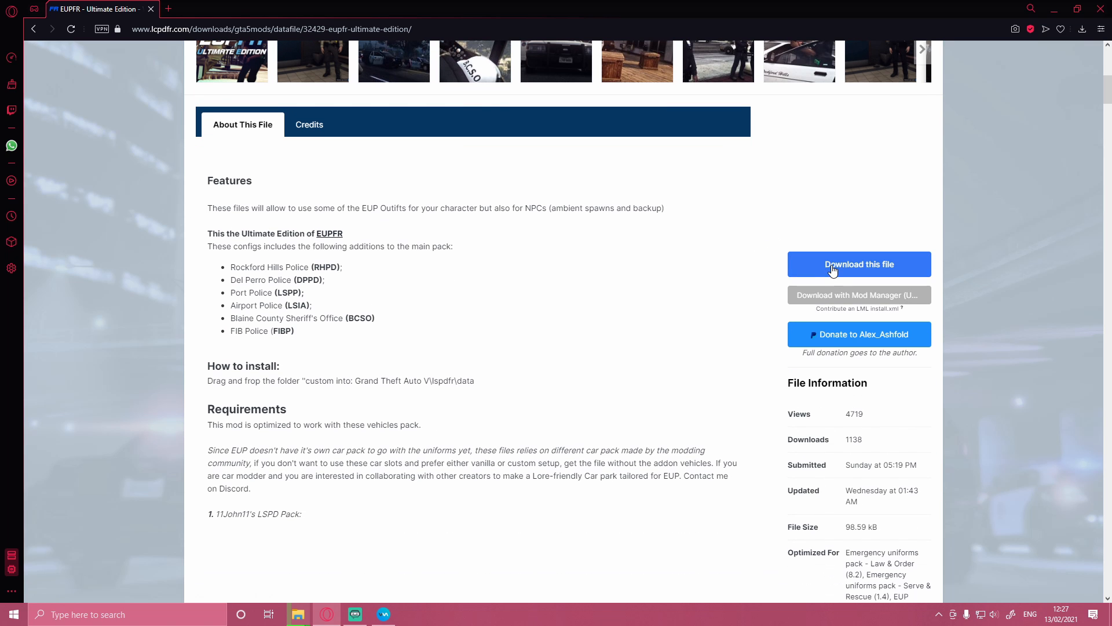
Start the download, enter CAPTCHA code 'd9' in the Security Check and submit so EUPFR UE (8.2).zip begins downloading
click(859, 264)
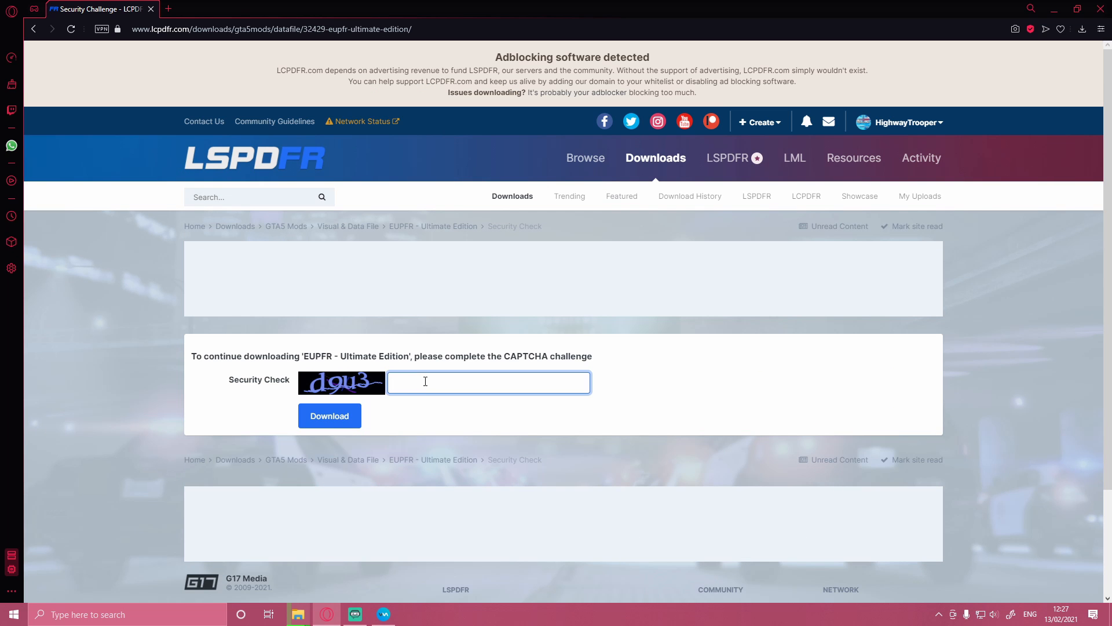
text(d9u3)
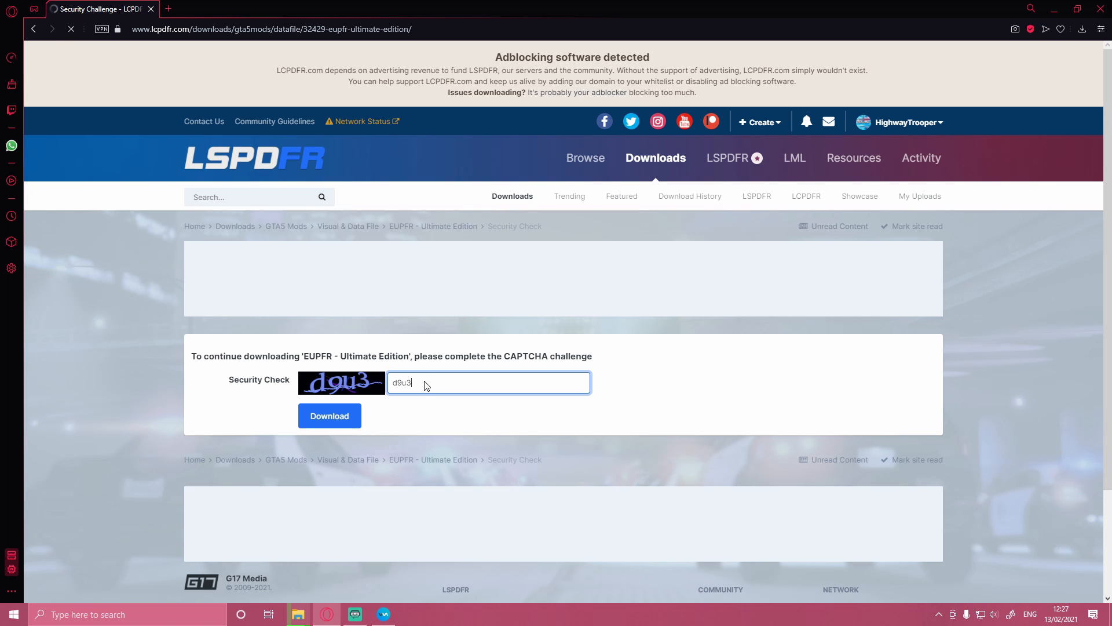
click(329, 415)
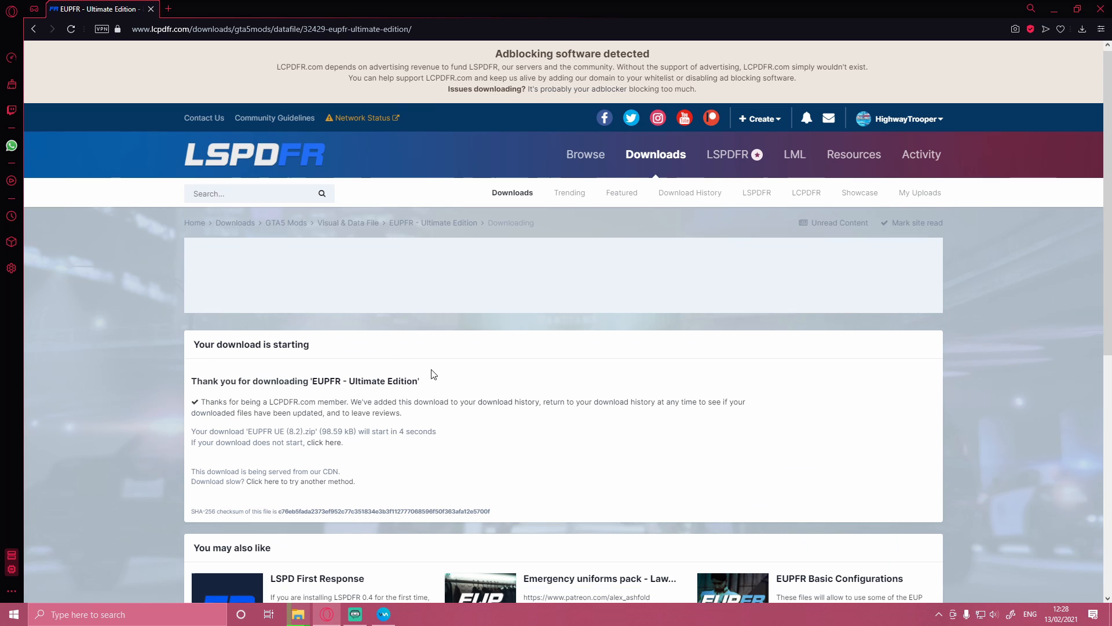
scroll(down, 3)
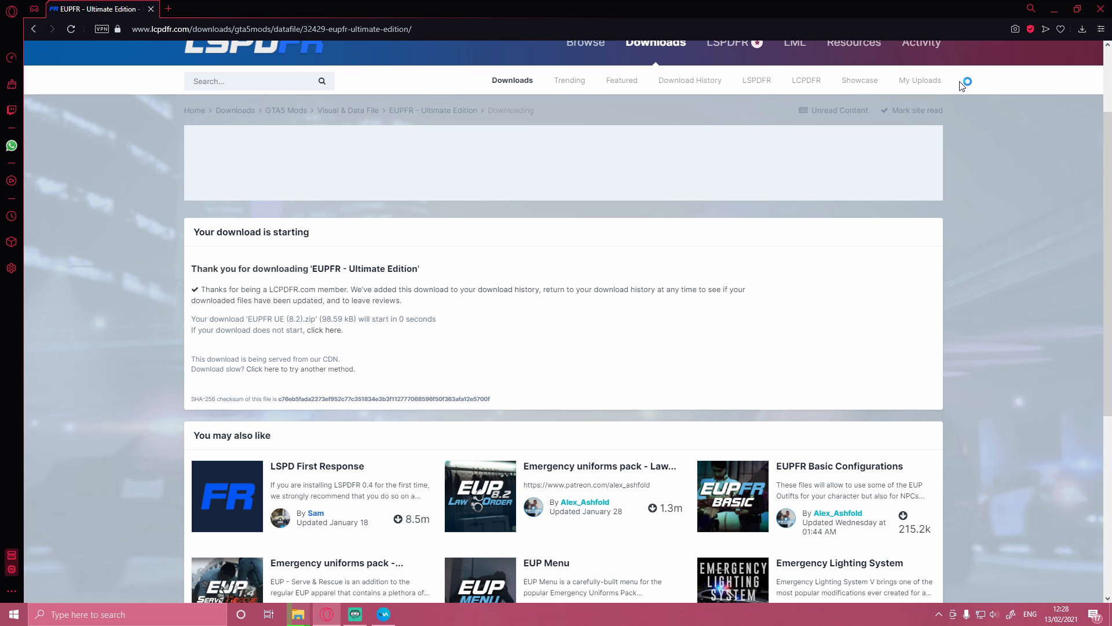
mouse_move(972, 90)
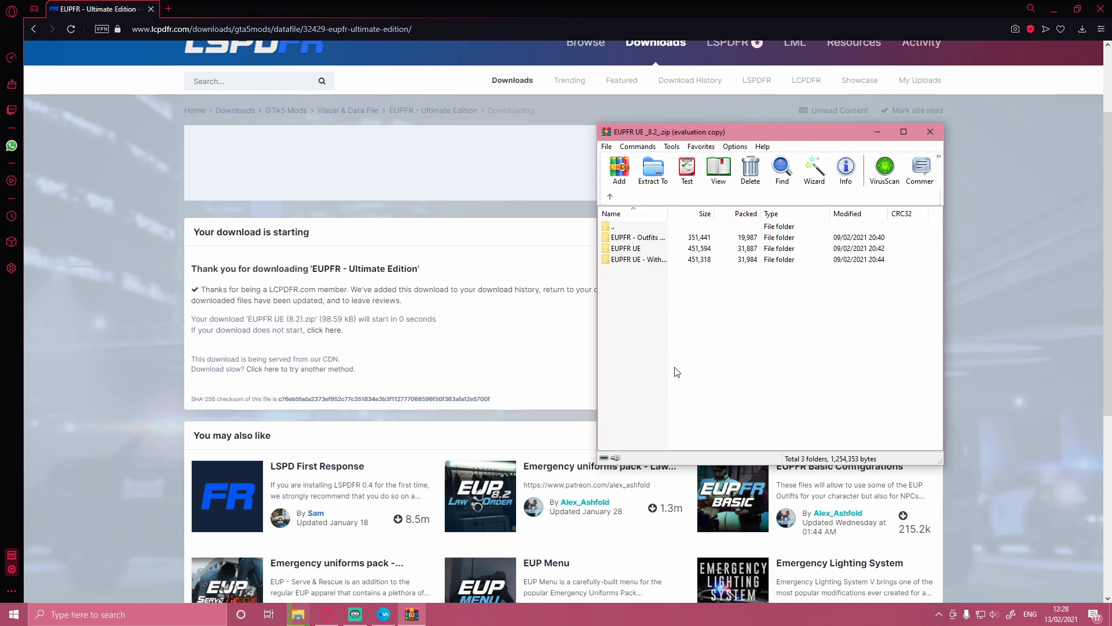
mouse_move(627, 251)
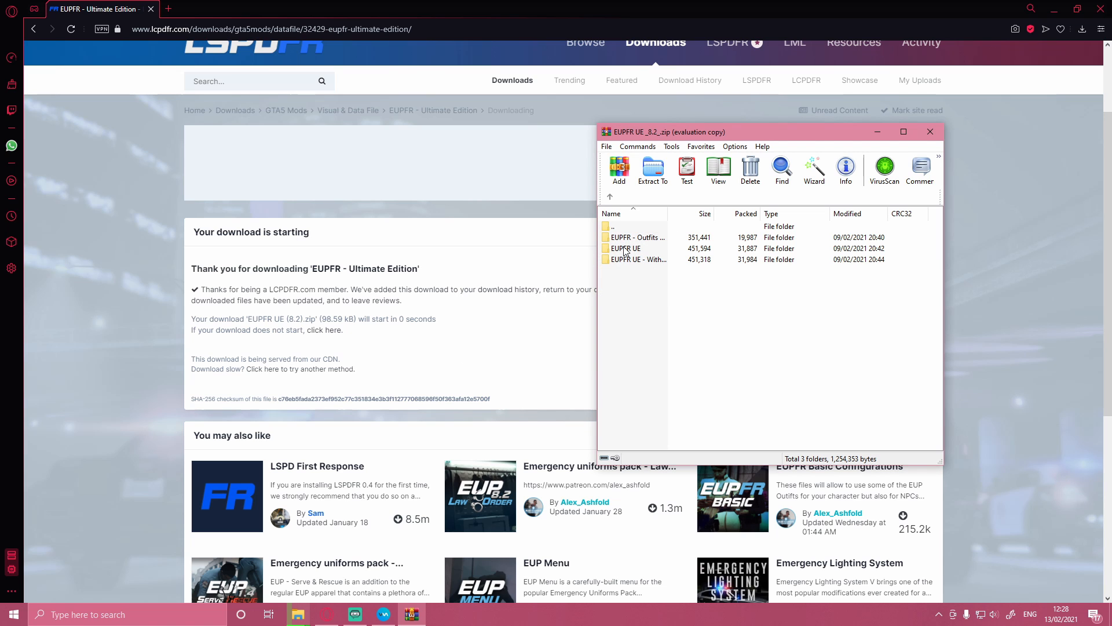
Select the EUPFR UE - Without car mods folder among the archive's three EUPFR folders
click(638, 260)
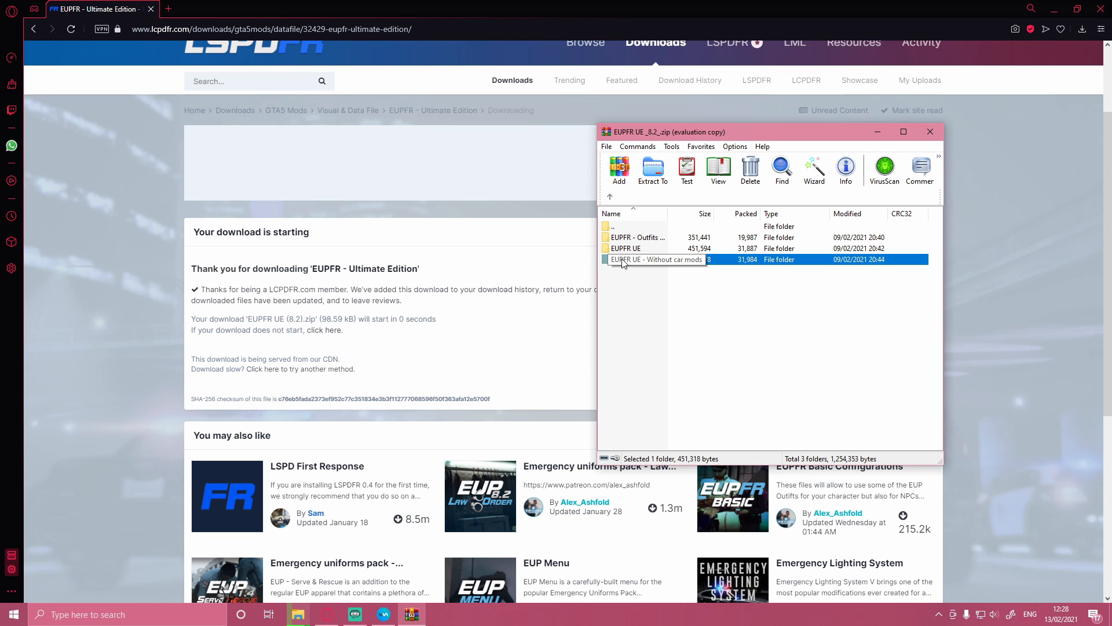
click(640, 270)
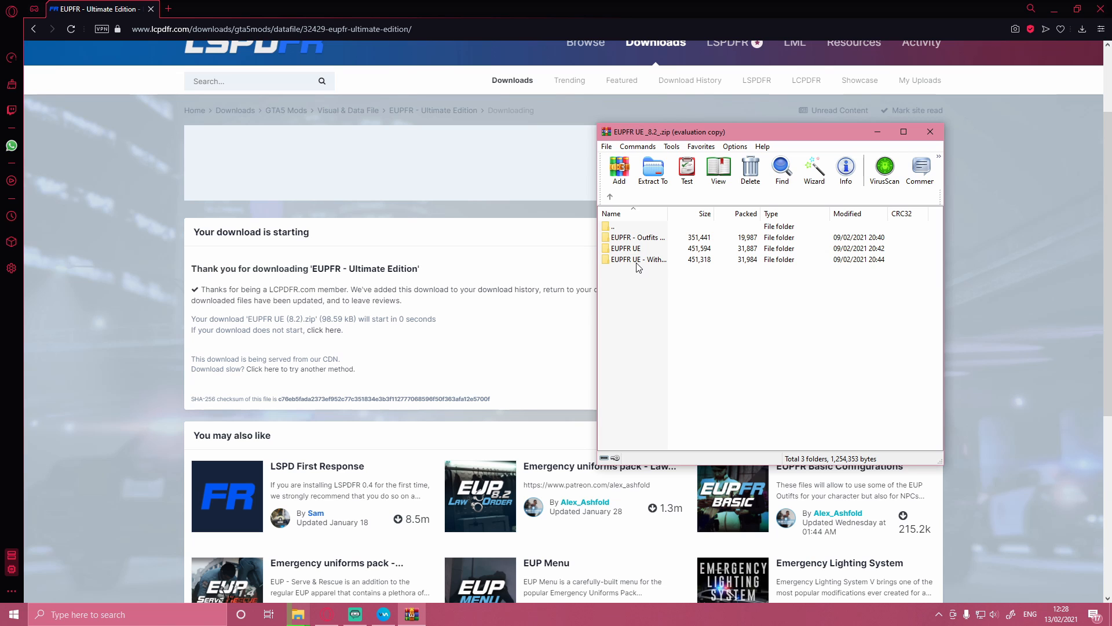
mouse_move(44, 262)
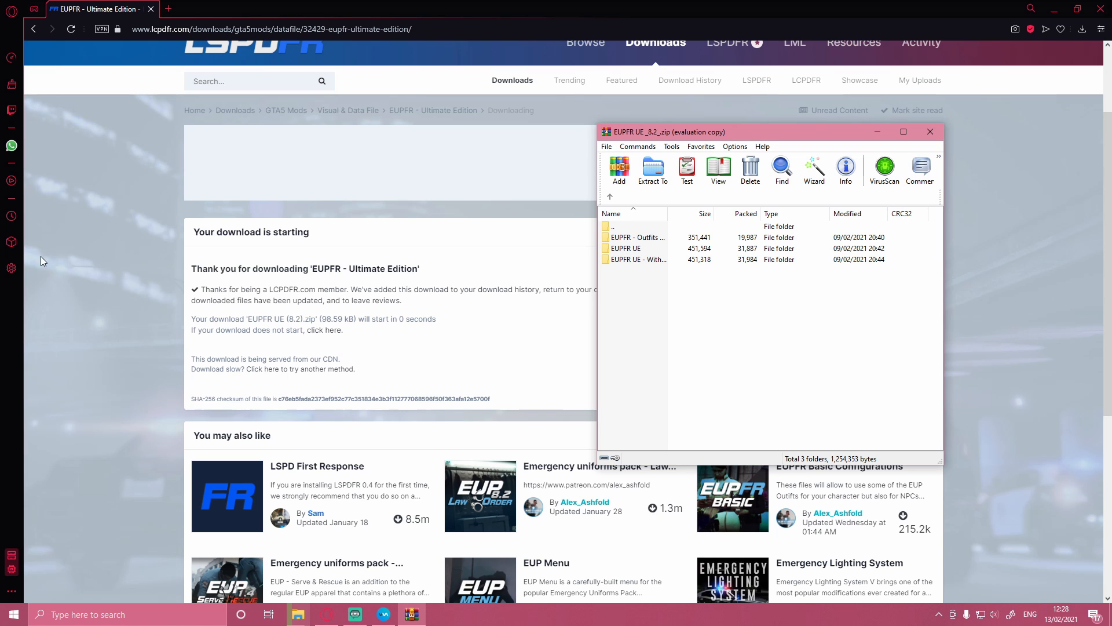
mouse_move(630, 267)
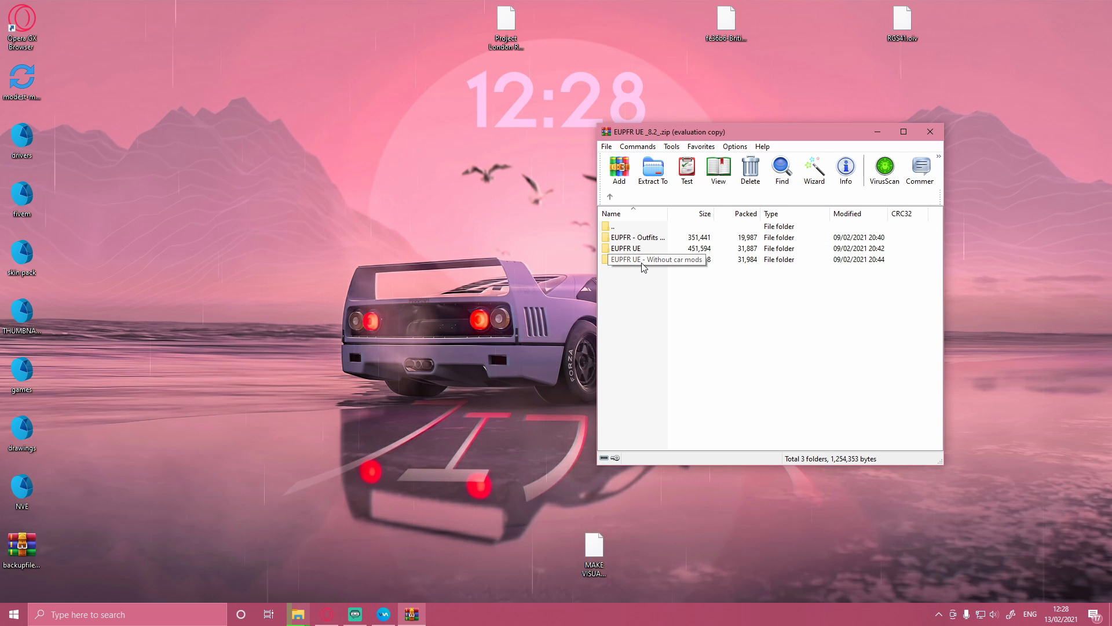
Enter EUPFR UE - Without car mods, check its data folder, and view How to install.txt
double_click(654, 260)
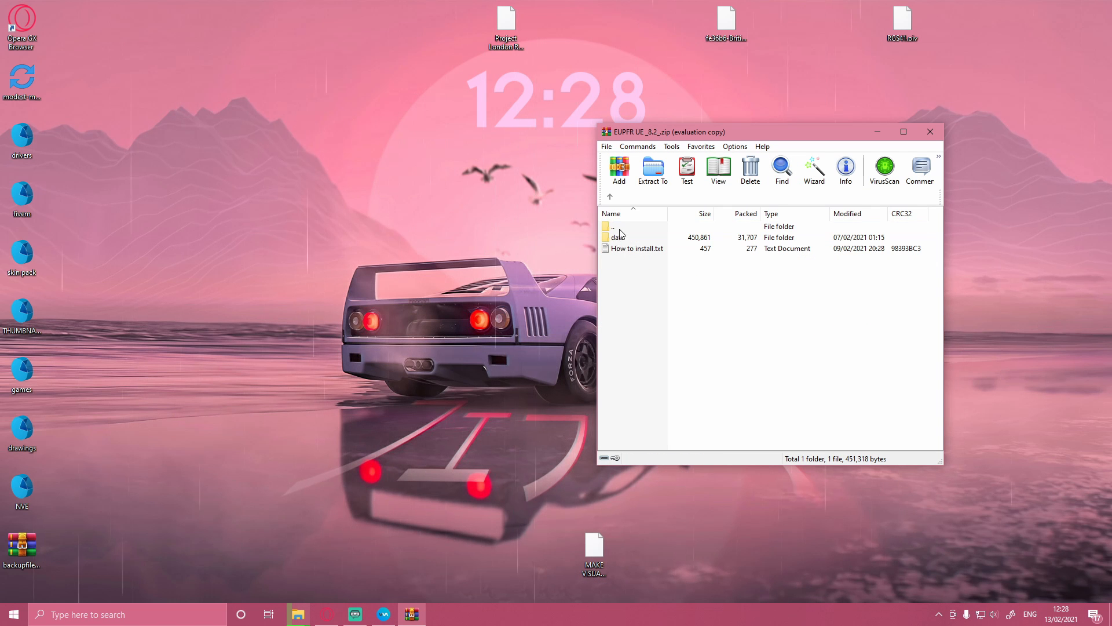
double_click(616, 237)
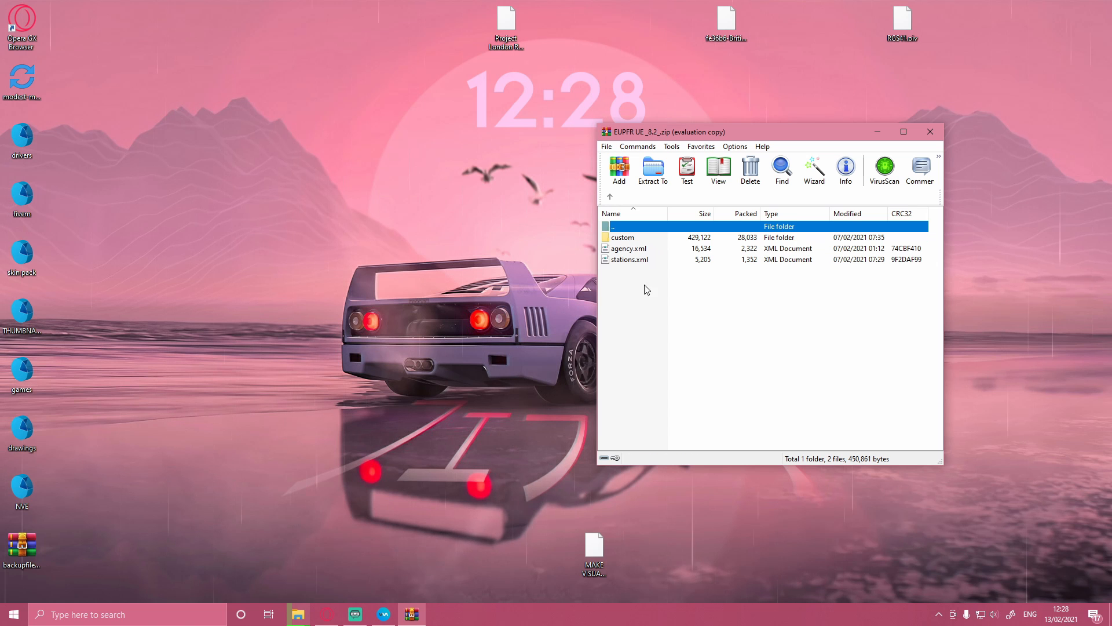
double_click(623, 236)
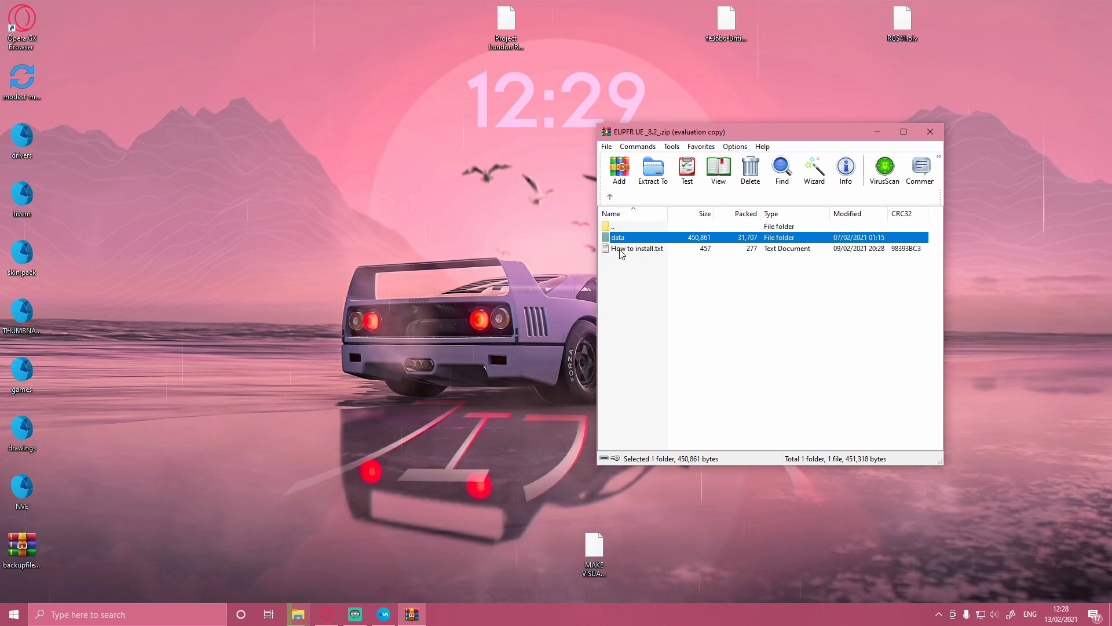
double_click(638, 248)
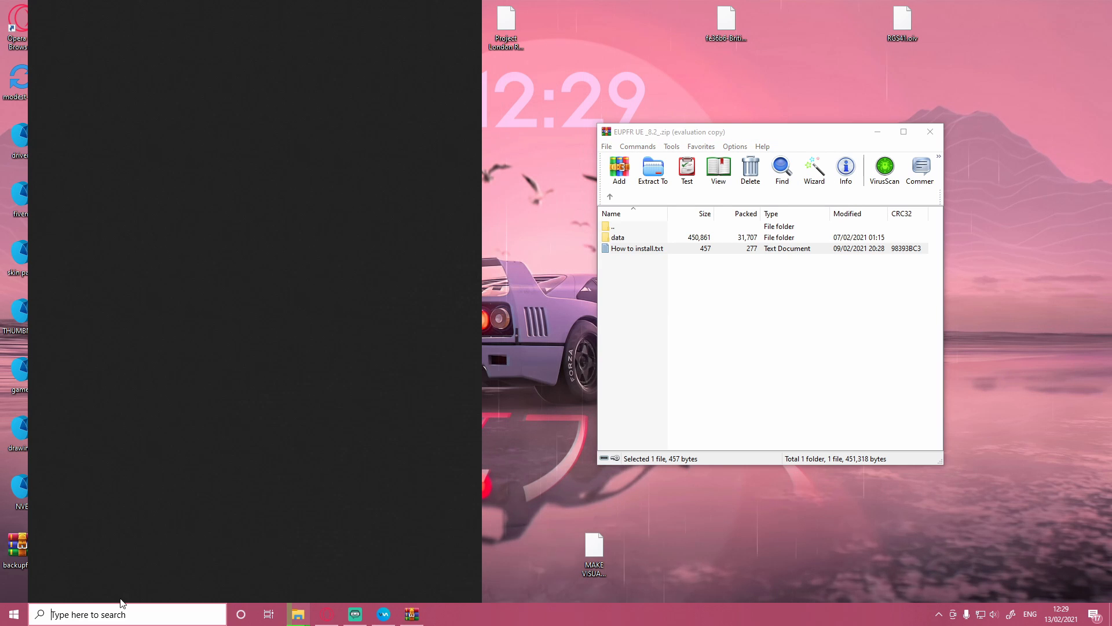
Browse tank (C:) > Program Files (x86) > Steam > steamapps > common > Grand Theft Auto V > lspdfr to reach its data folder
click(297, 614)
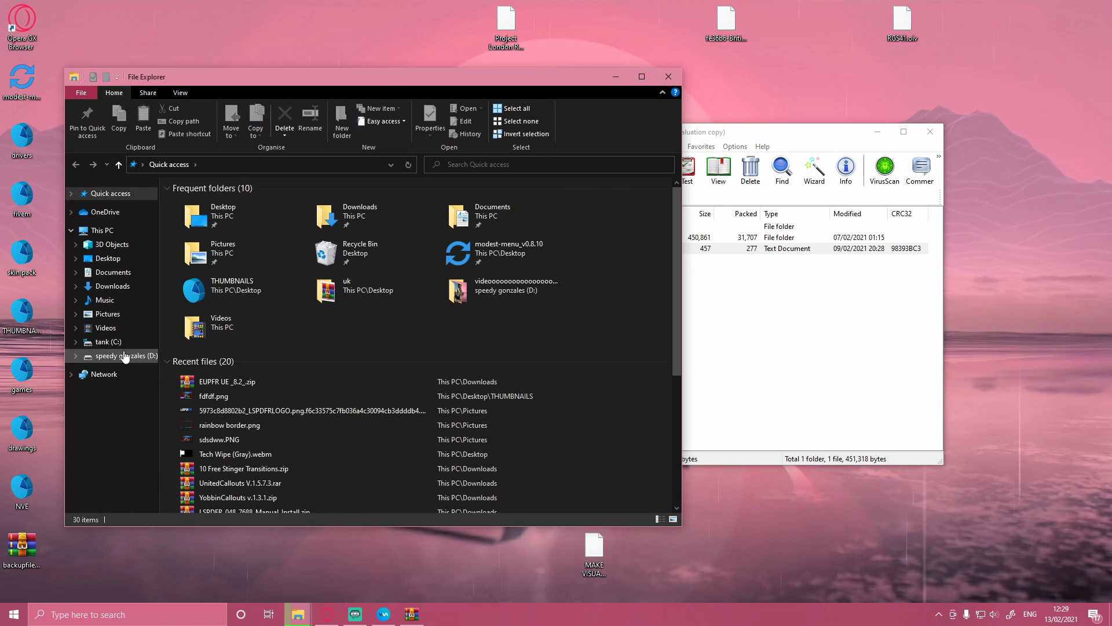
mouse_move(123, 345)
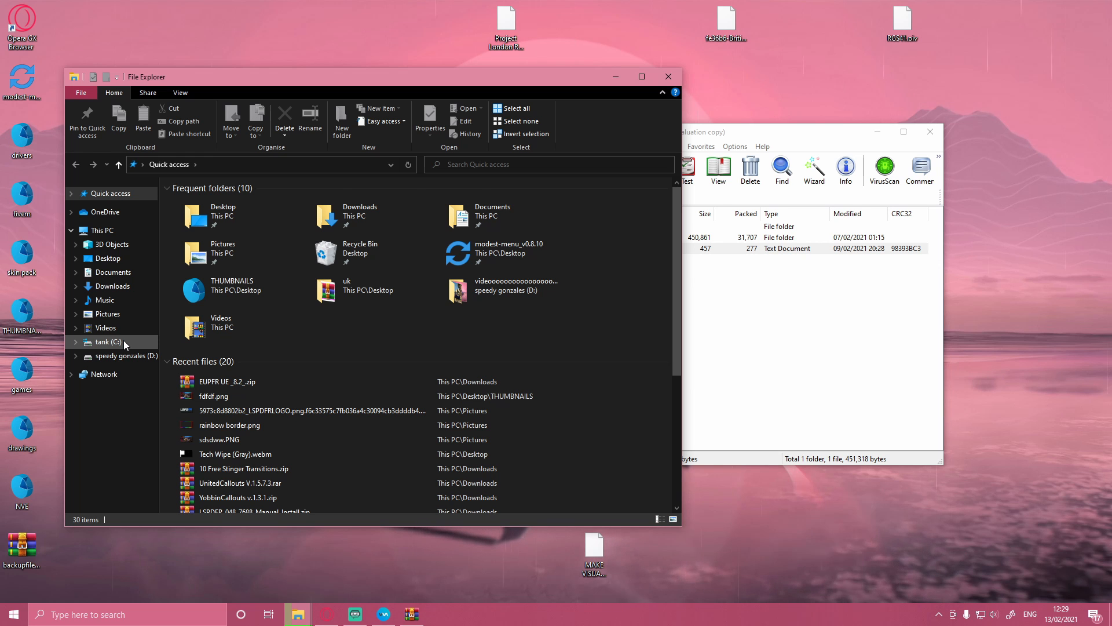
click(102, 342)
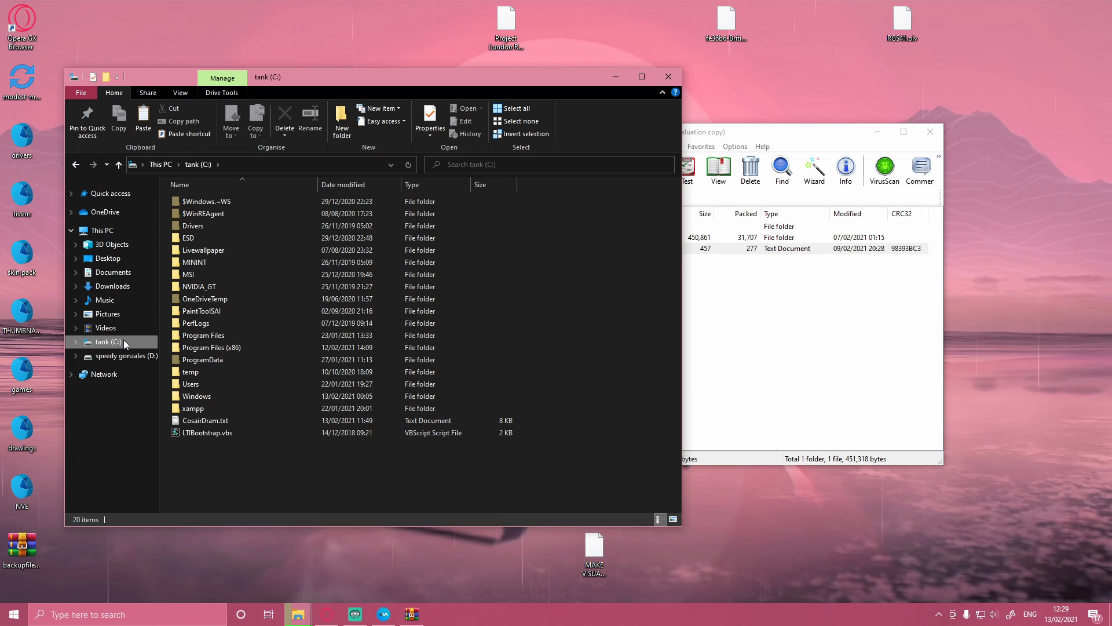
mouse_move(196, 356)
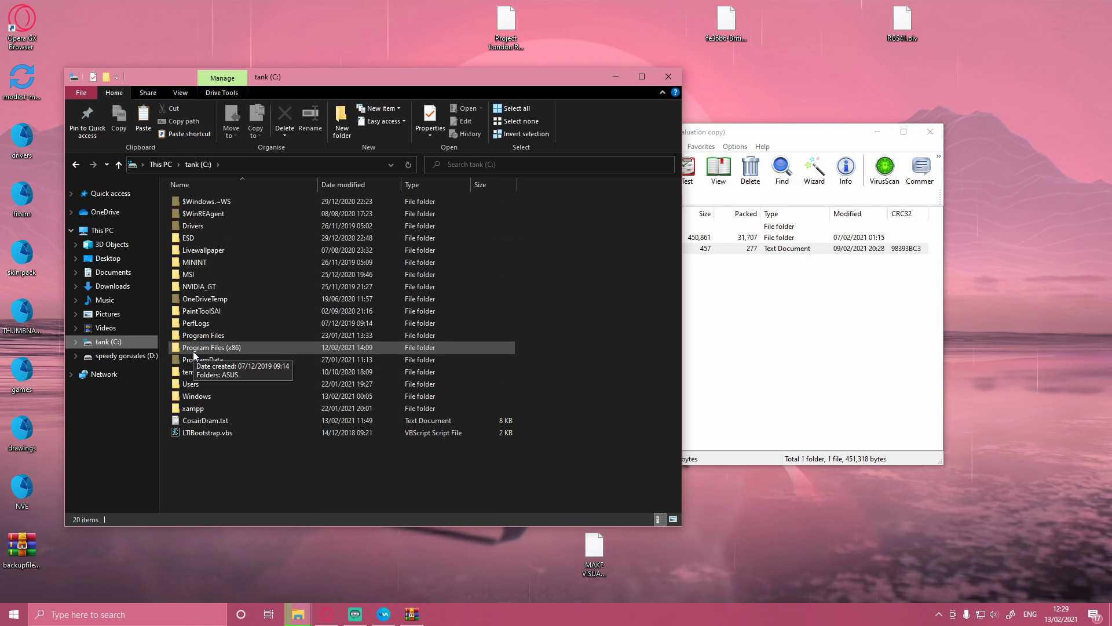
double_click(211, 348)
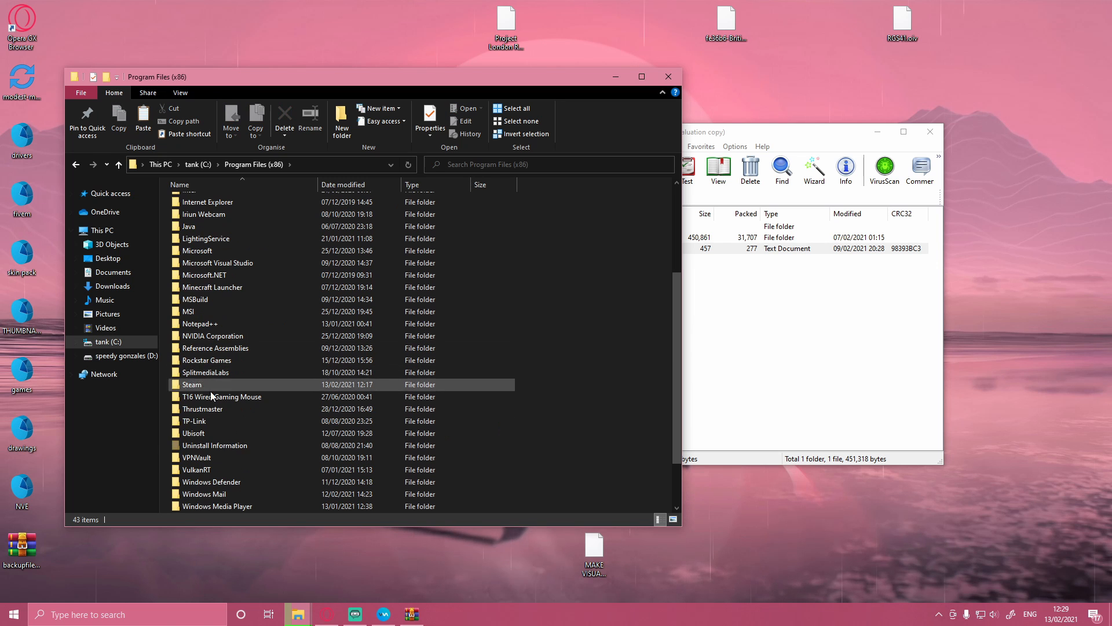
double_click(192, 383)
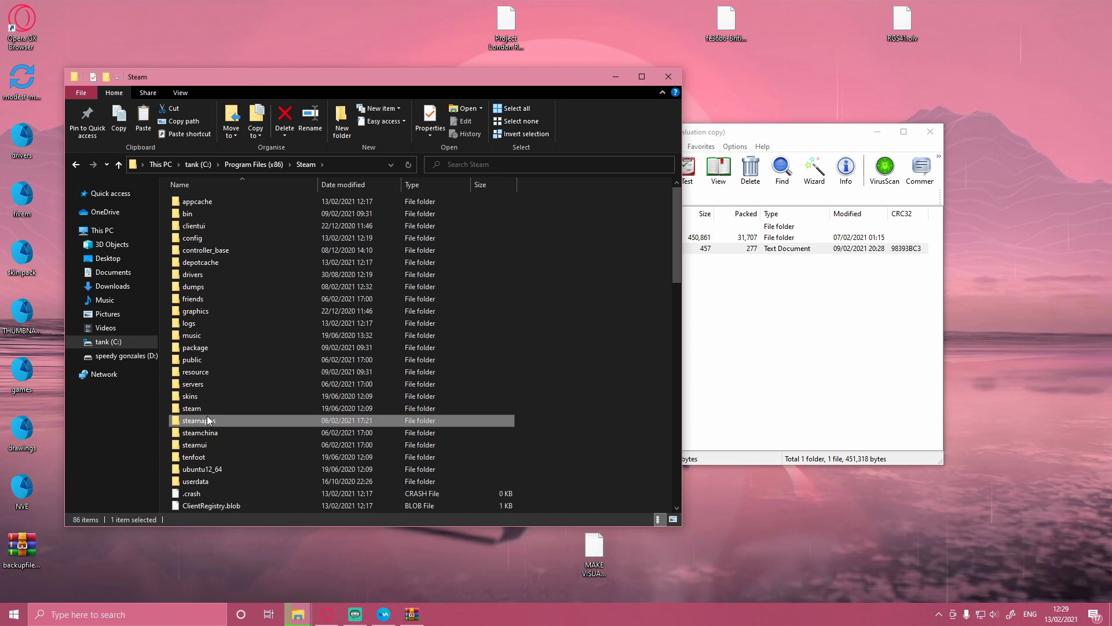
double_click(200, 421)
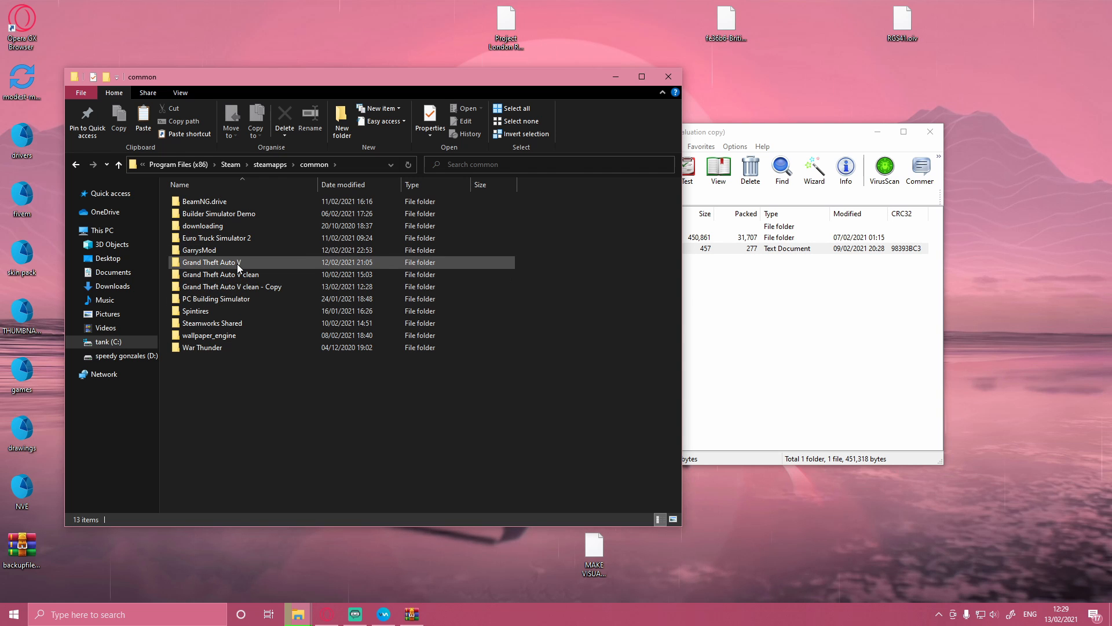
double_click(210, 262)
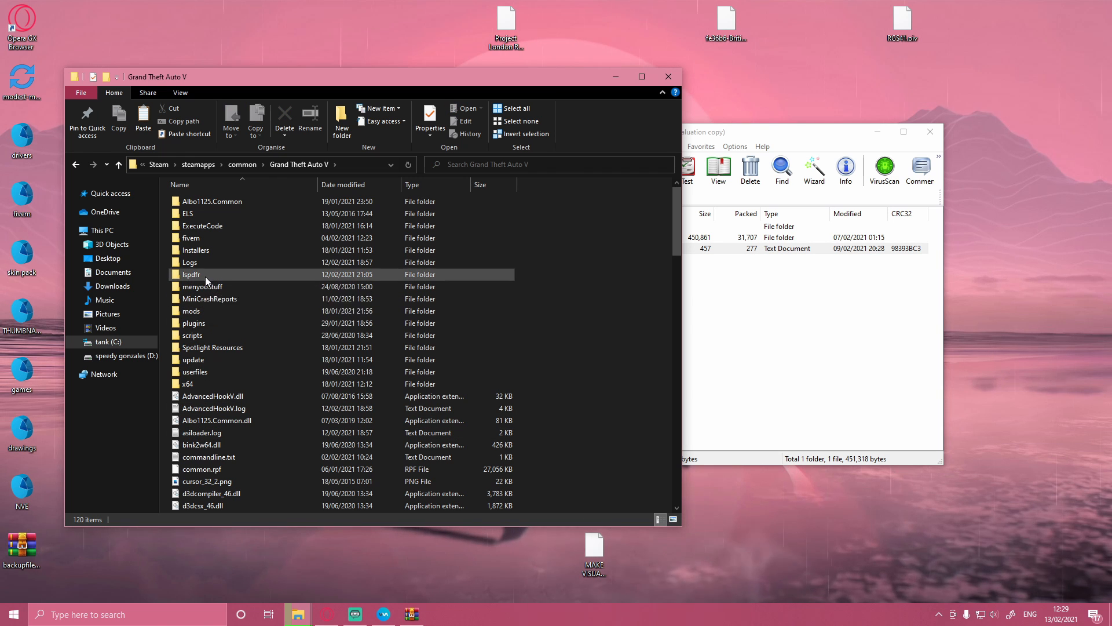
double_click(190, 273)
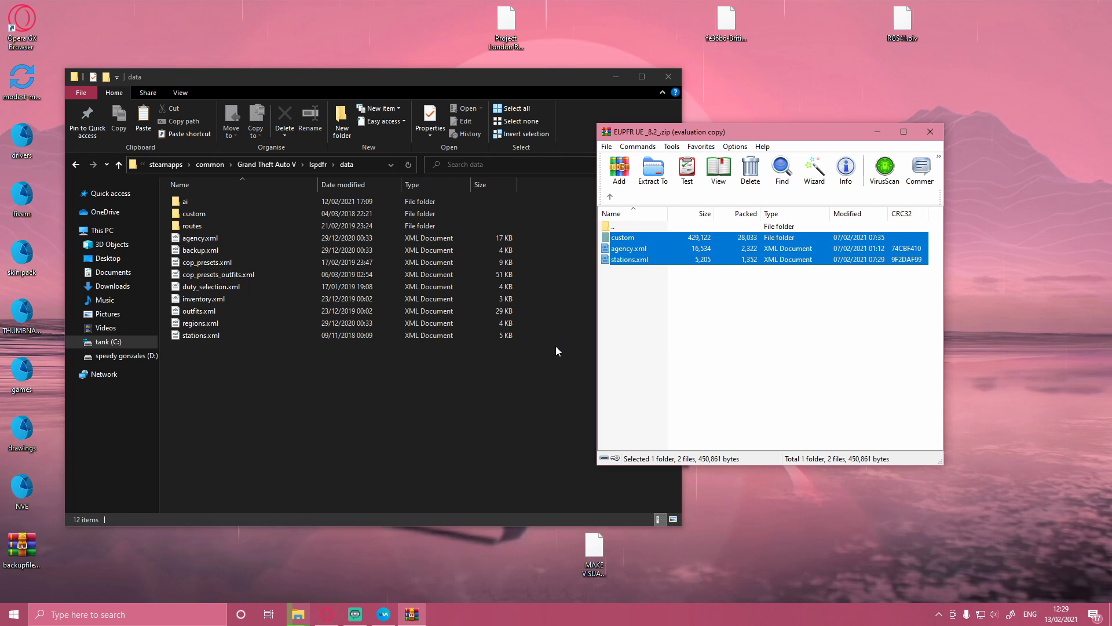
Drag custom, agency.xml and stations.xml from WinRAR into lspdfr data and replace the existing files
drag(663, 131, 718, 127)
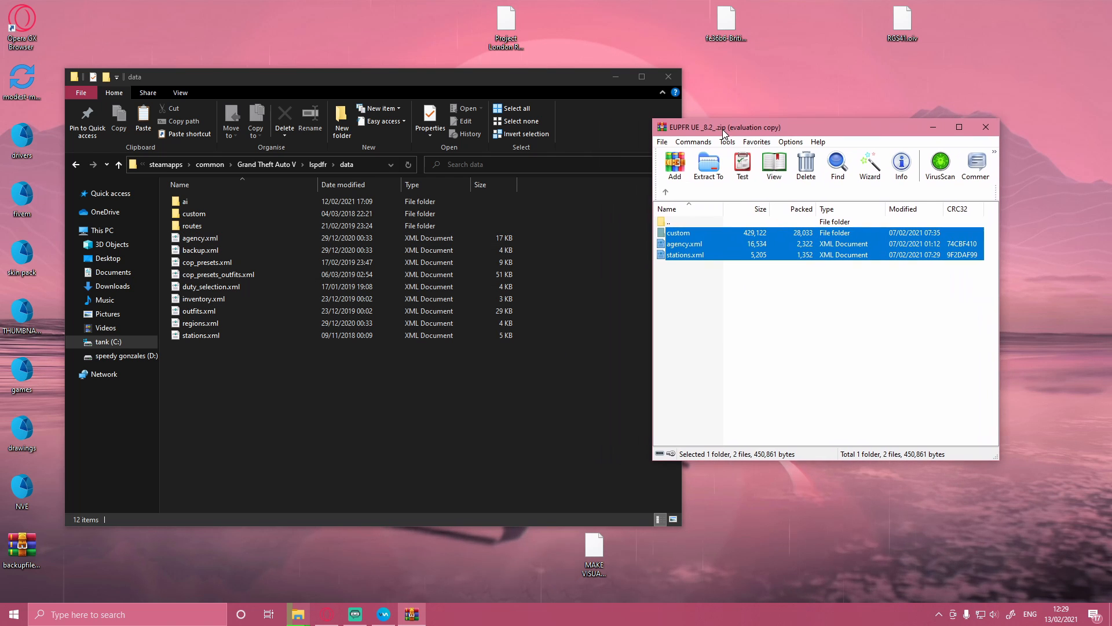
mouse_move(709, 262)
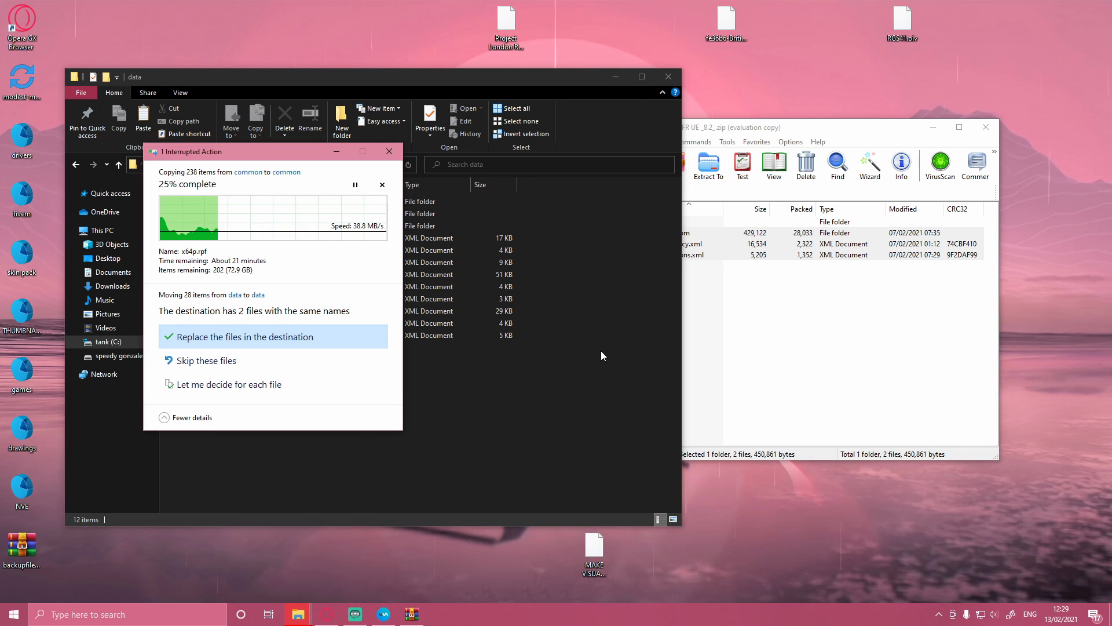
click(243, 336)
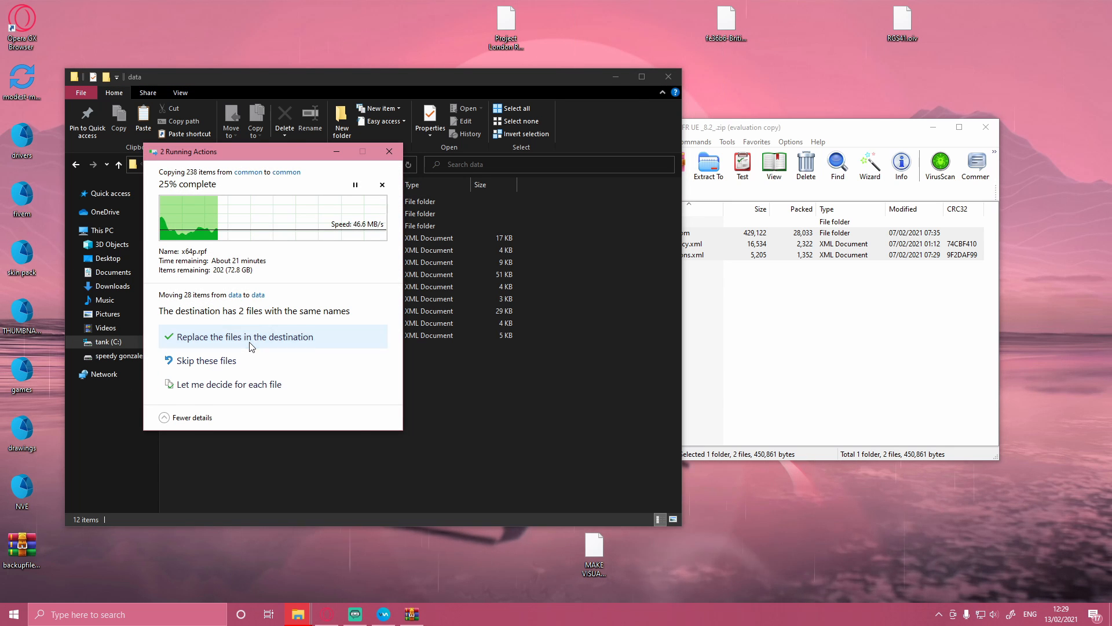
click(246, 336)
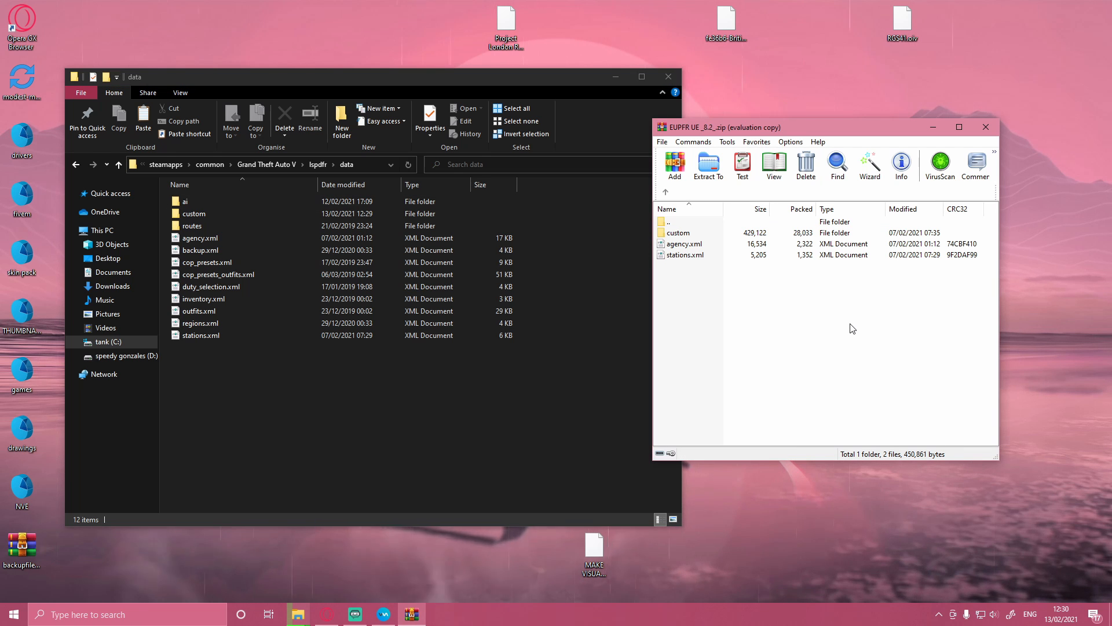
Return to the archive root and enter the EUPFR UE folder showing its data folder and How to install.txt
click(666, 191)
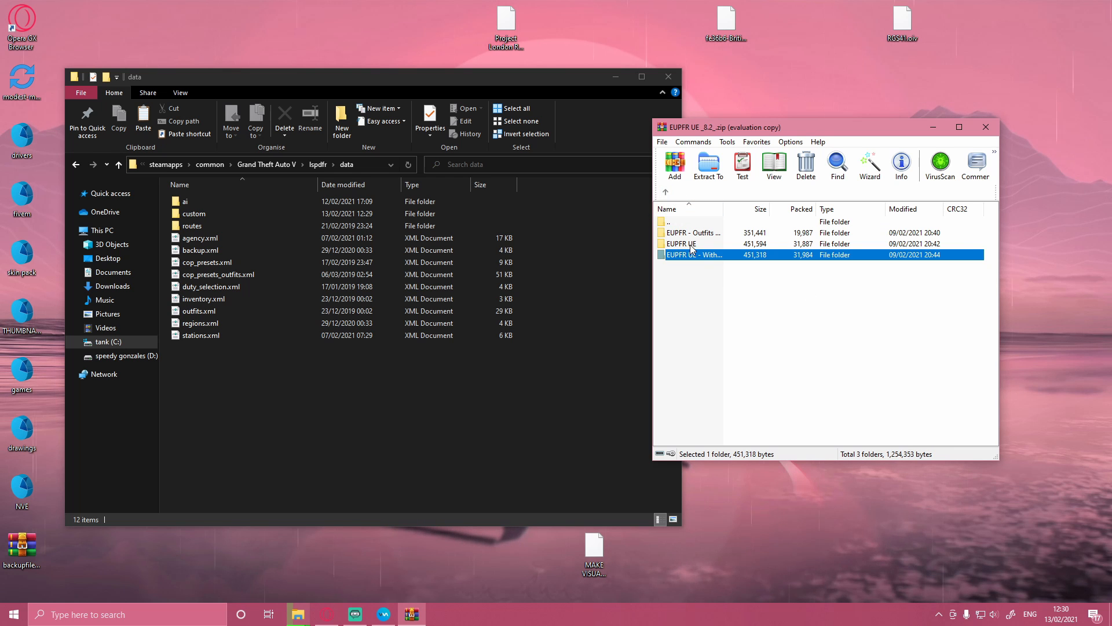
double_click(694, 254)
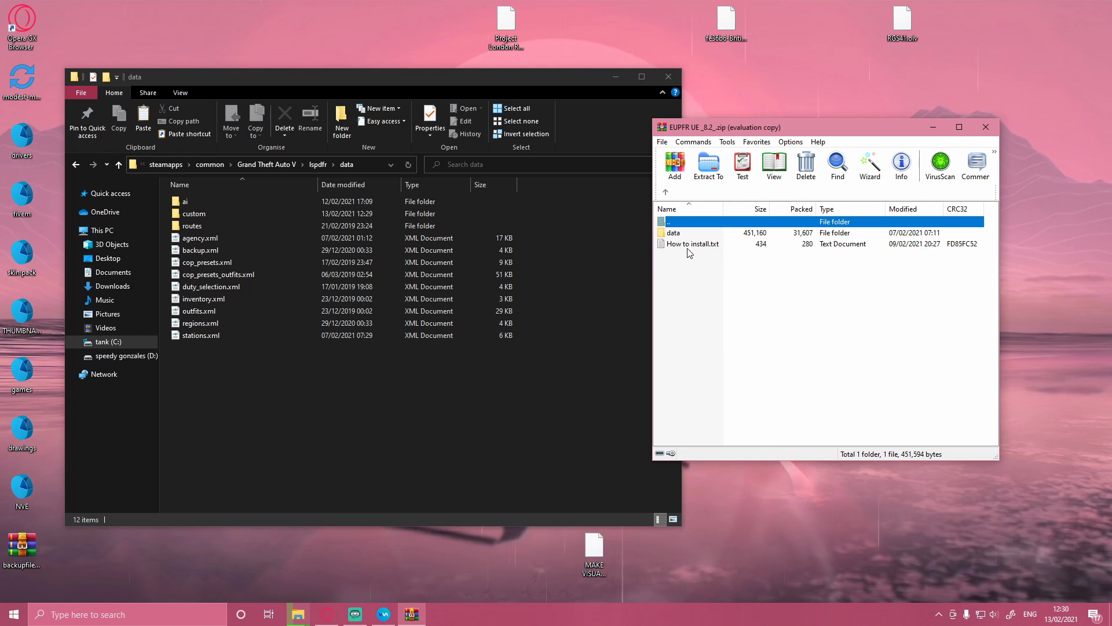
double_click(673, 232)
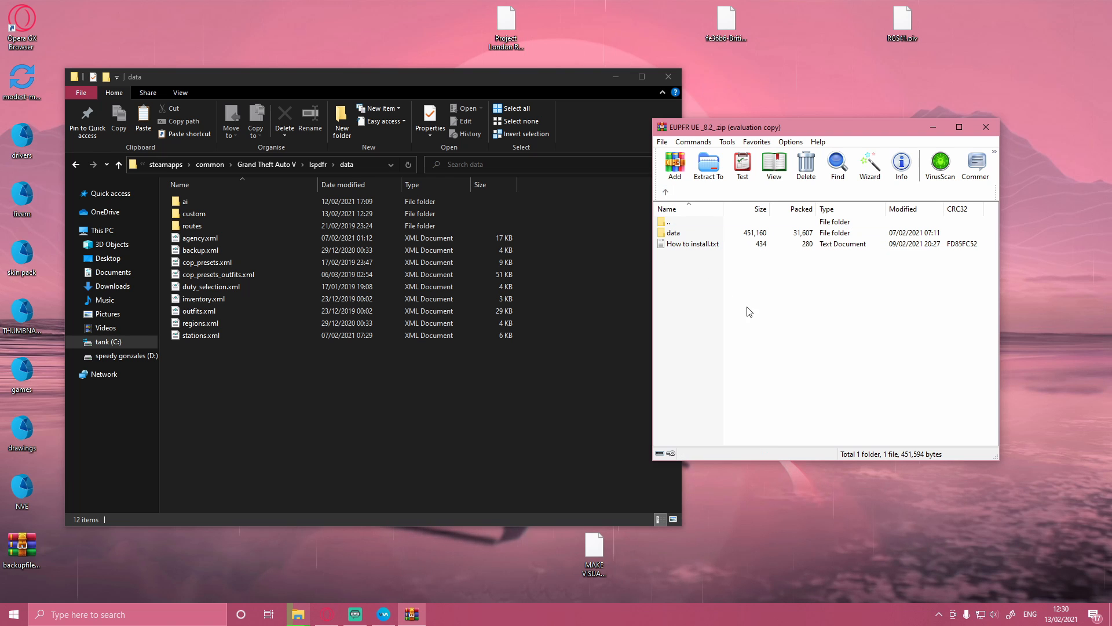
mouse_move(746, 304)
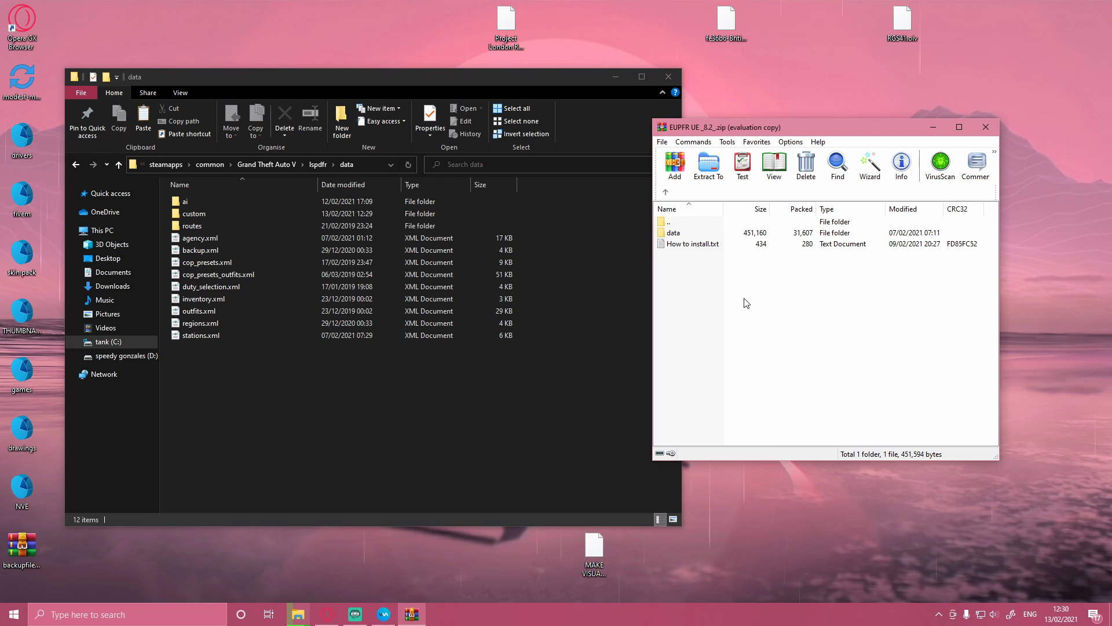